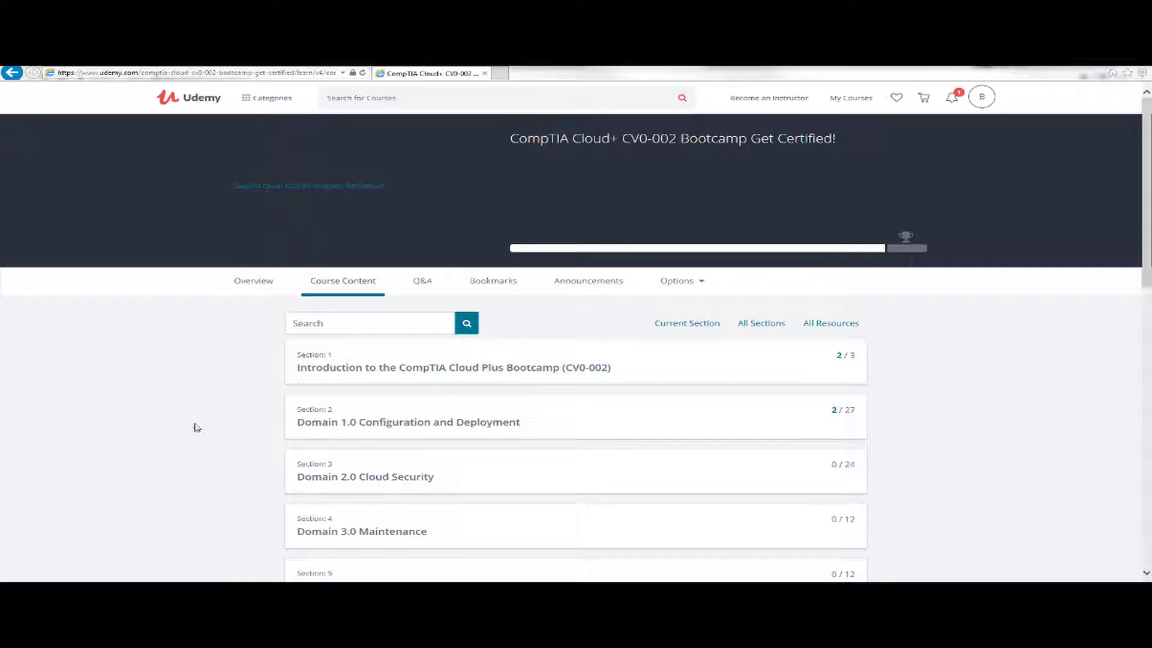
Collapse the Domain 4.0 Management section so only section headings remain visible
scroll(down, 3)
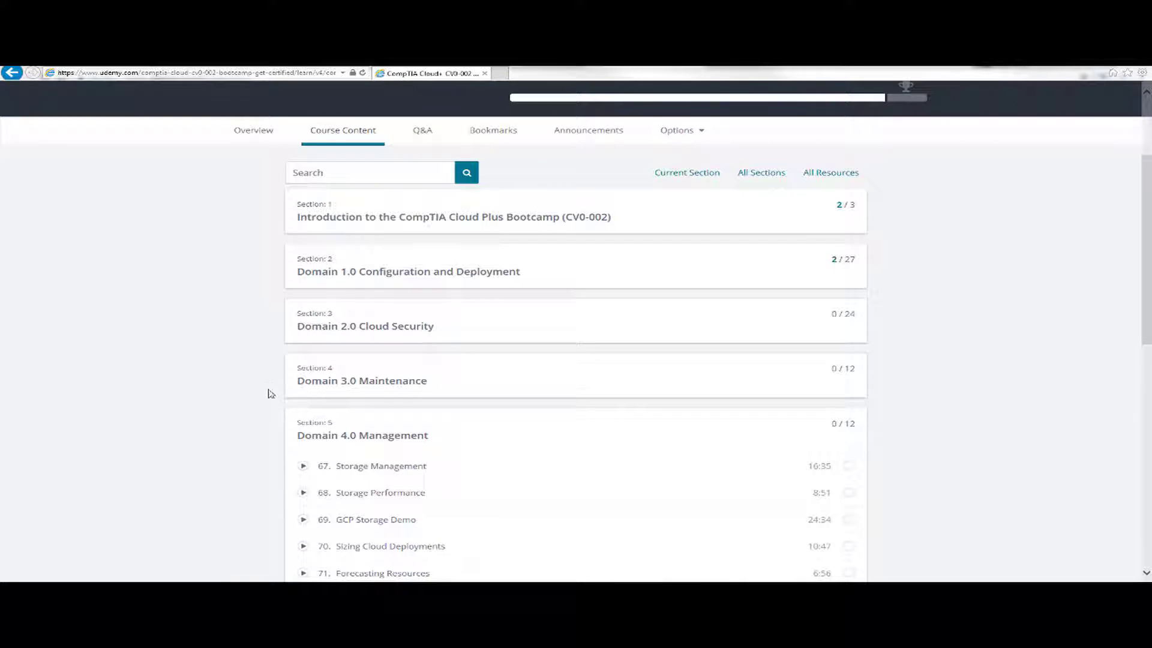
click(362, 436)
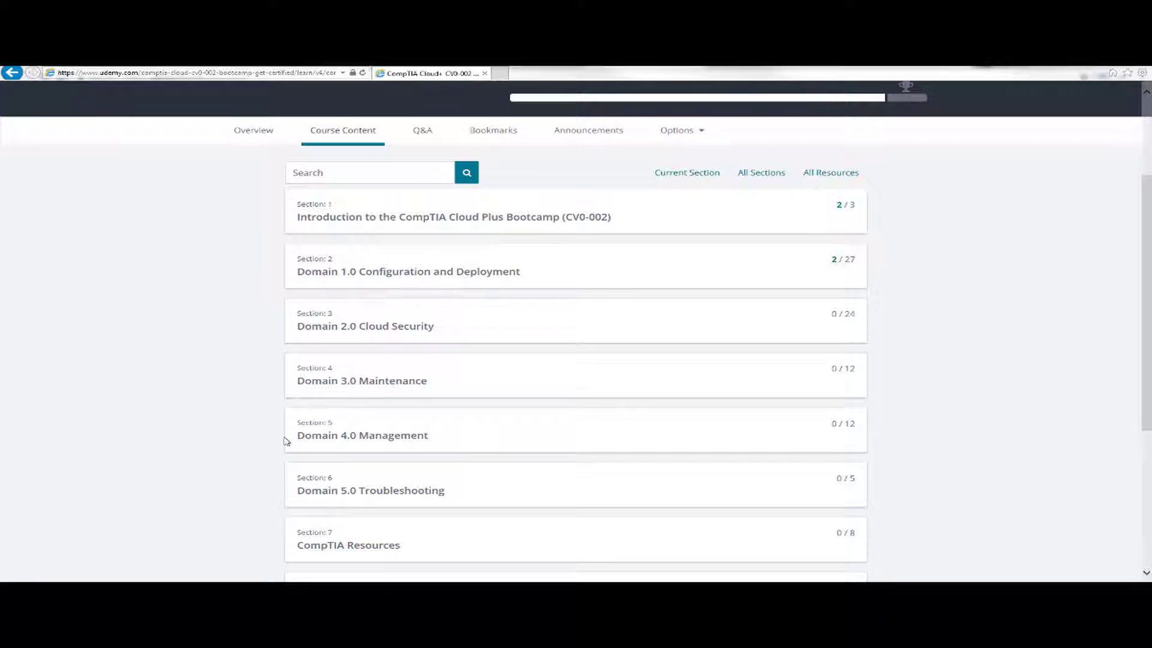
mouse_move(235, 218)
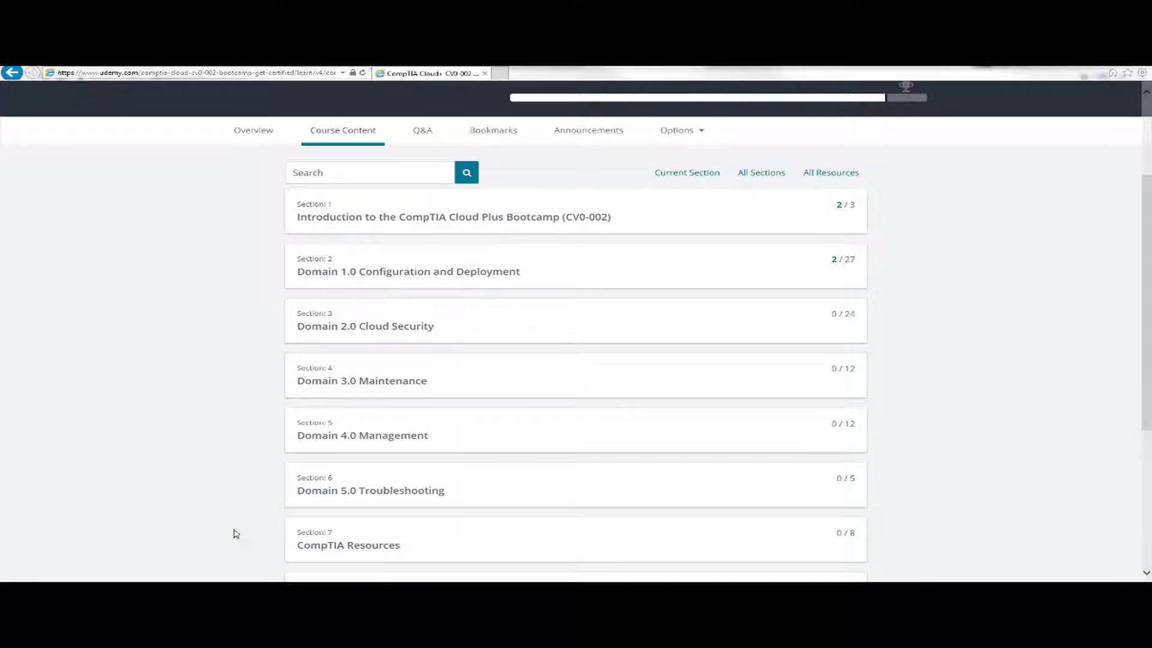
mouse_move(233, 331)
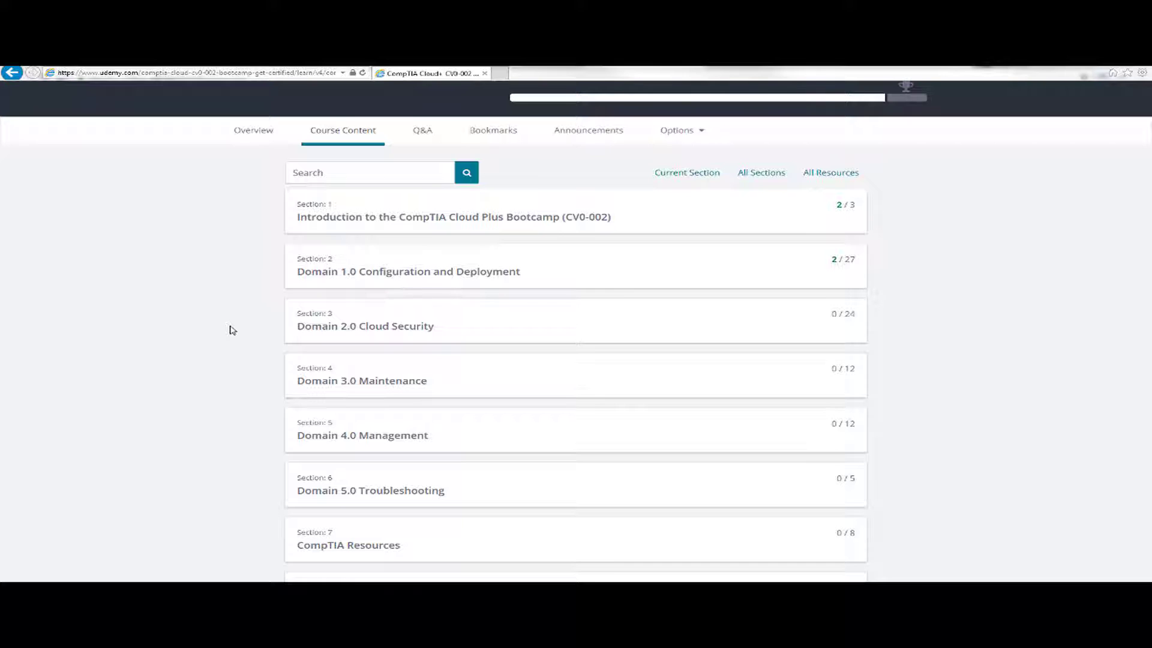
mouse_move(478, 307)
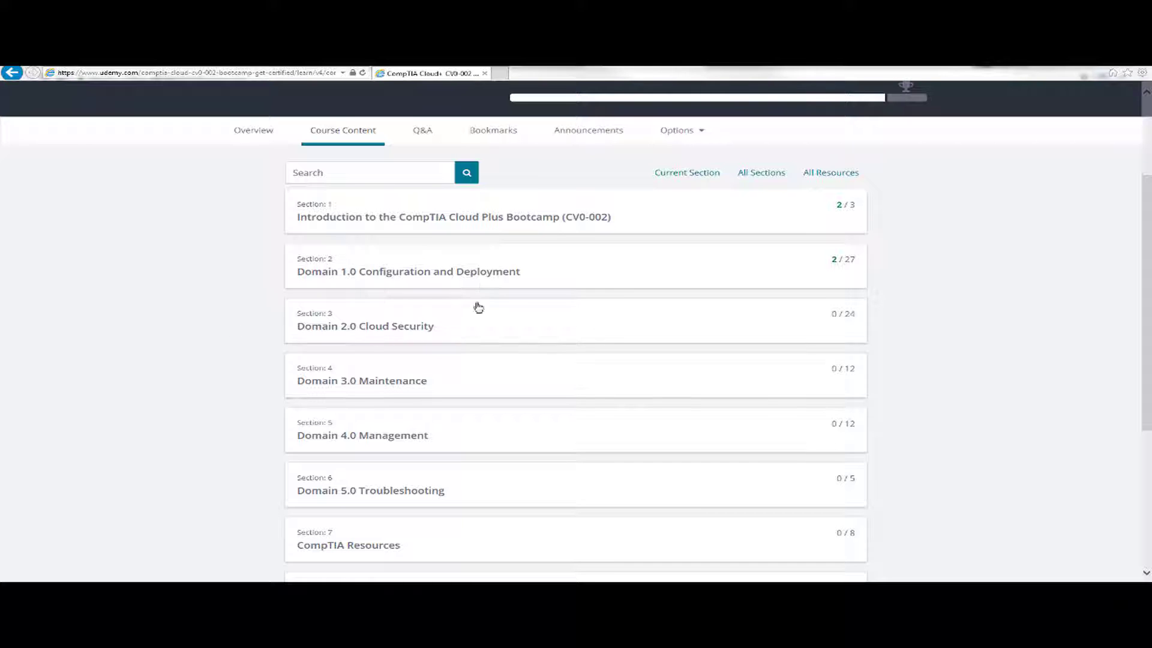
mouse_move(348, 276)
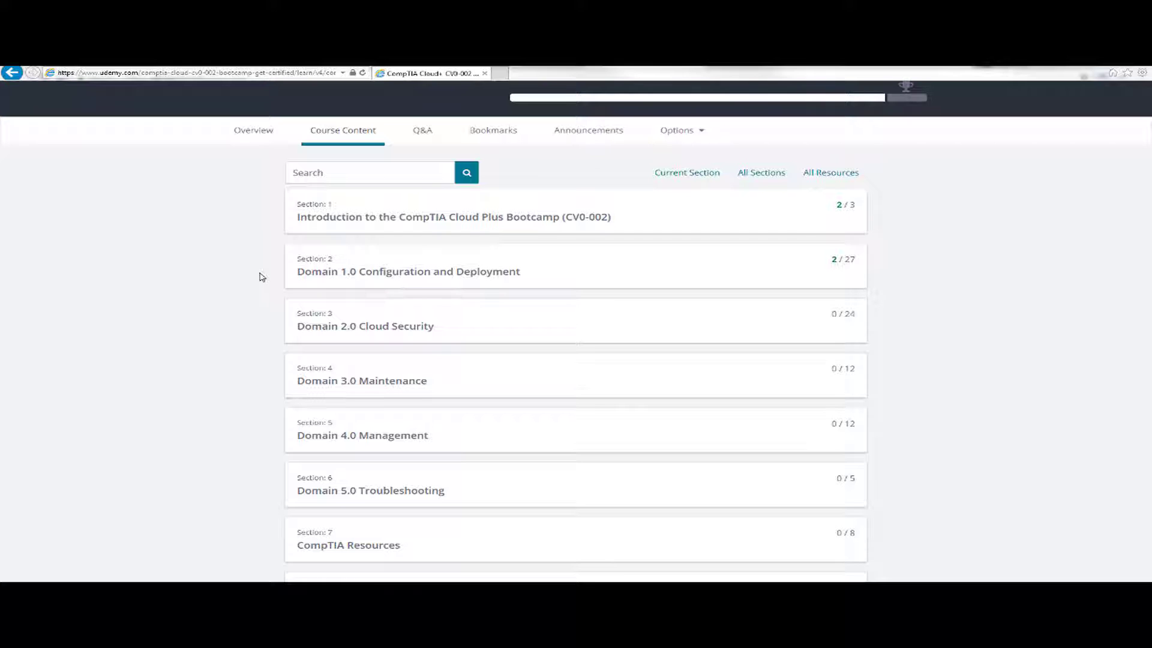
scroll(down, 3)
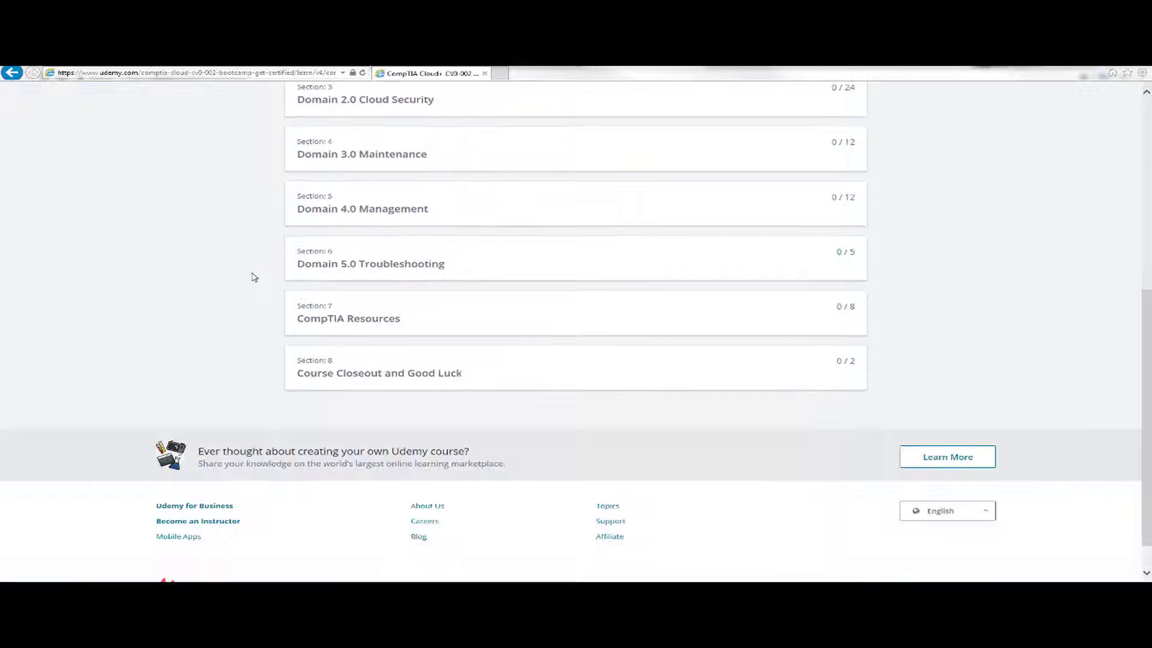
mouse_move(302, 324)
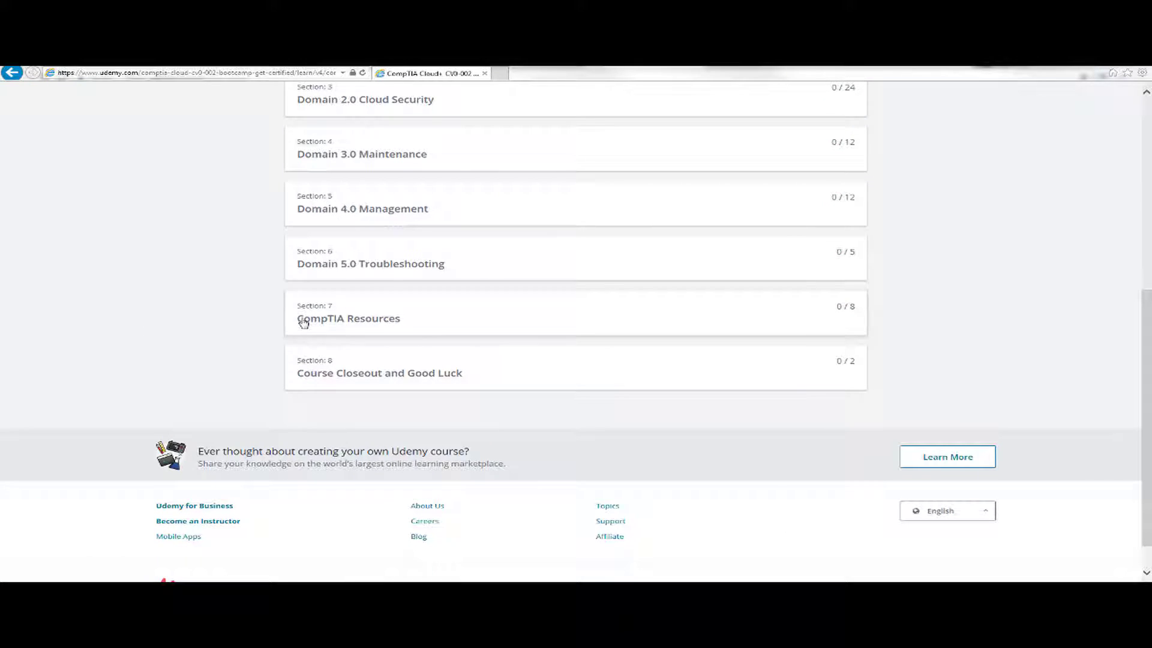
click(348, 318)
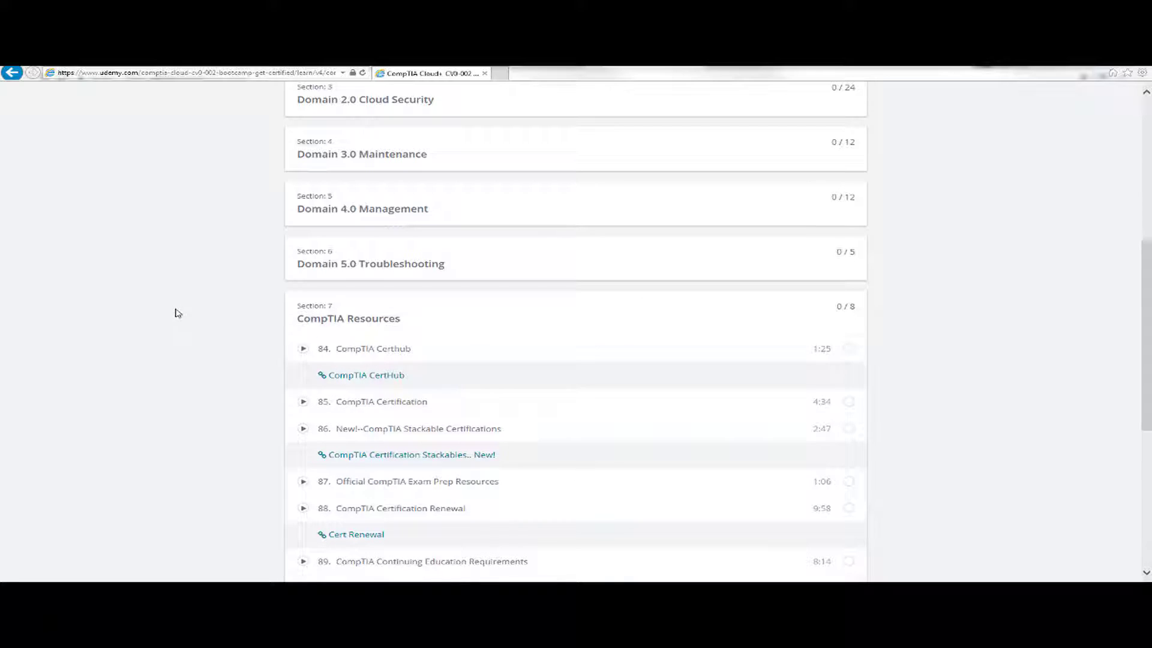
scroll(down, 3)
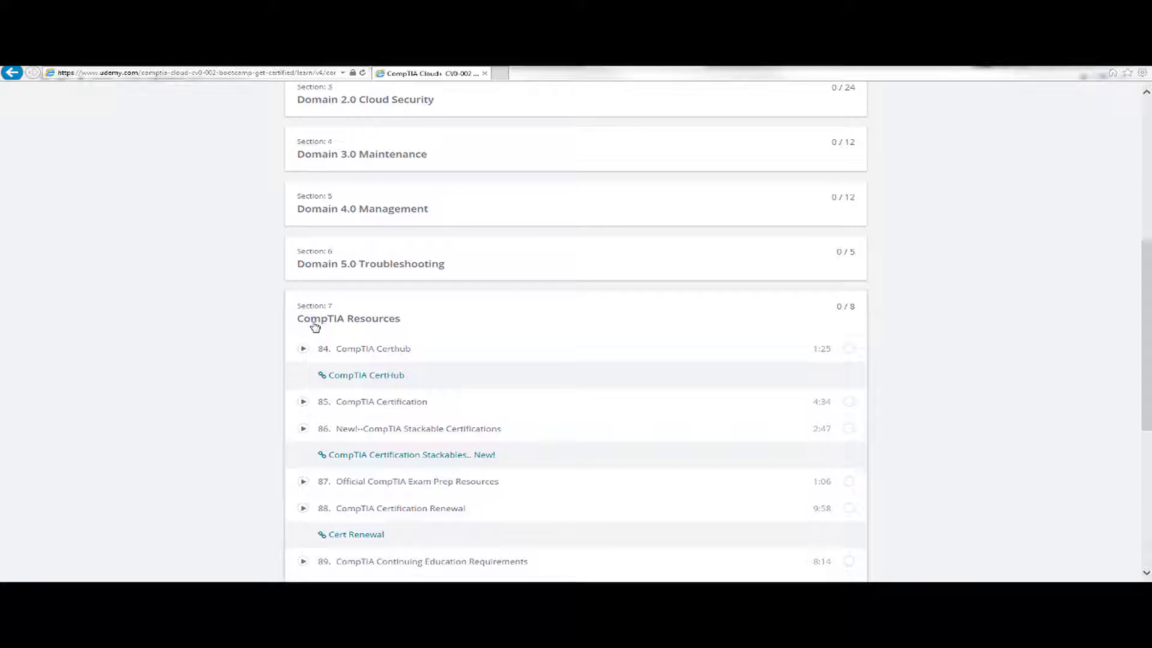
click(348, 319)
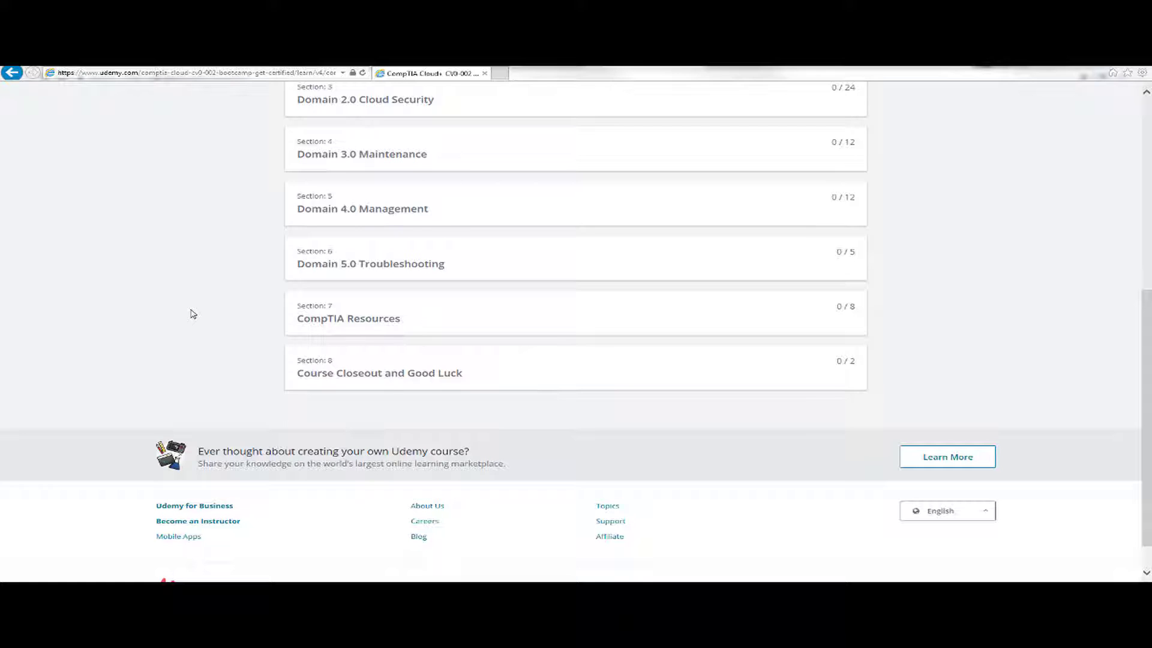
scroll(up, 3)
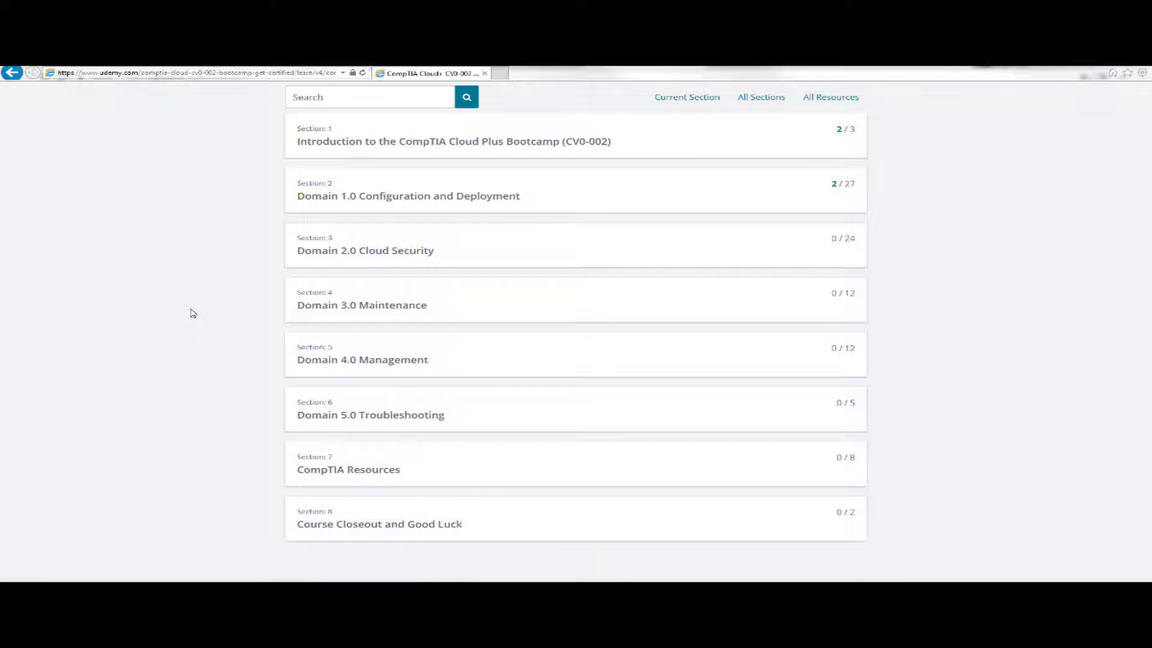
mouse_move(201, 315)
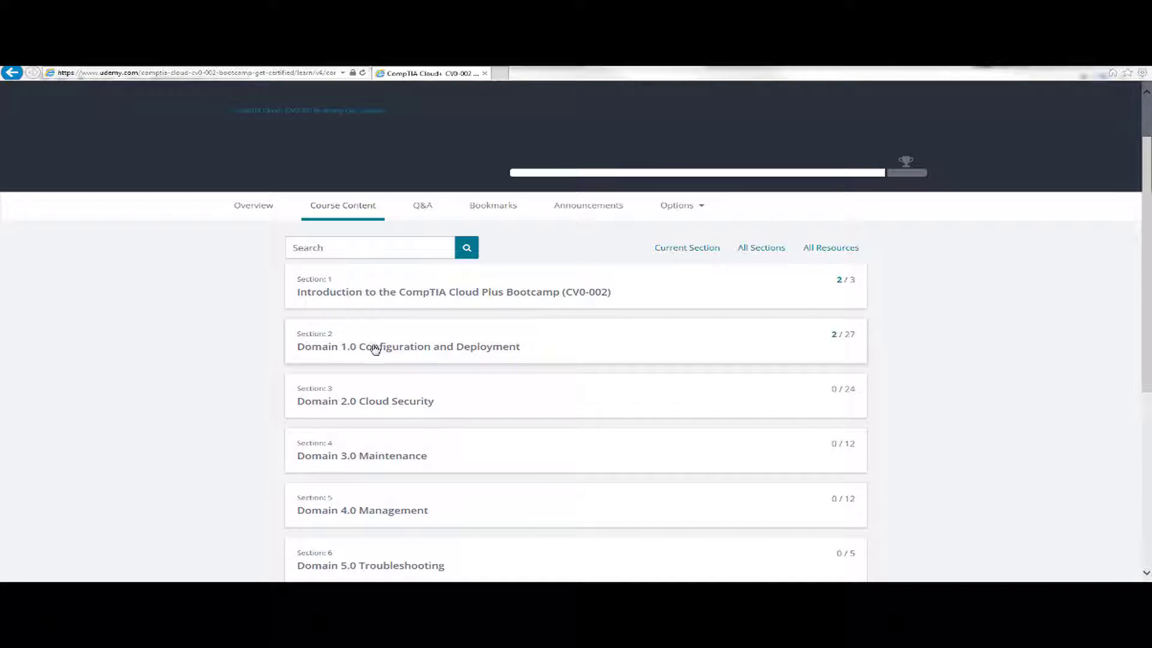
Expand the Domain 1.0 Configuration and Deployment section to reveal its lectures
click(454, 292)
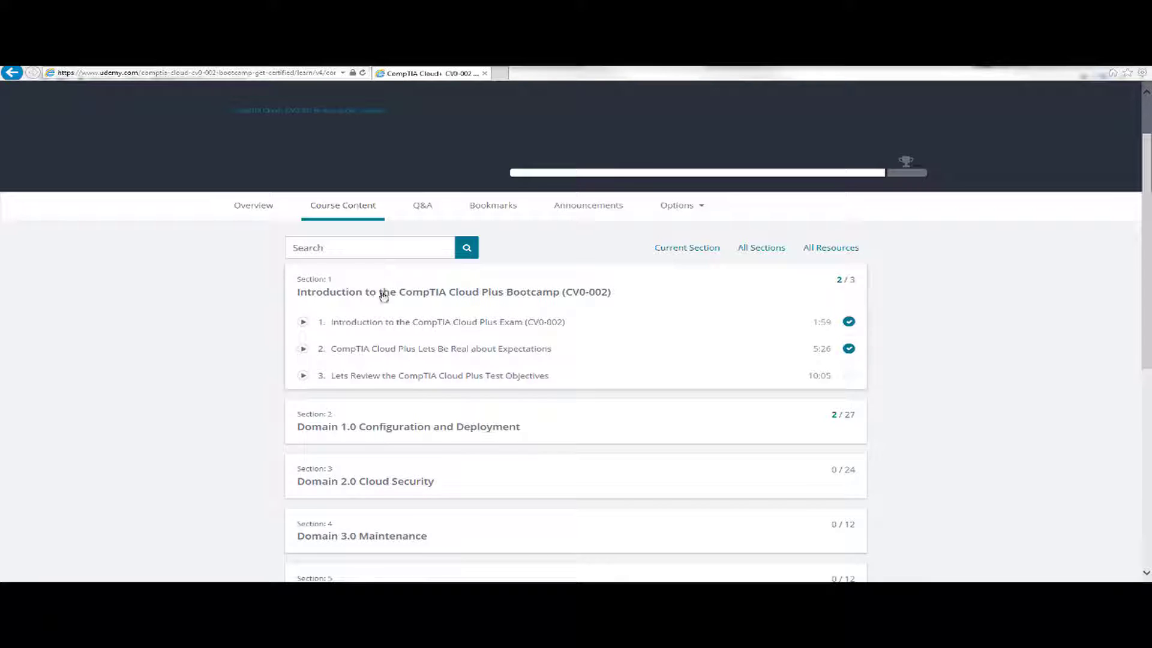
mouse_move(403, 299)
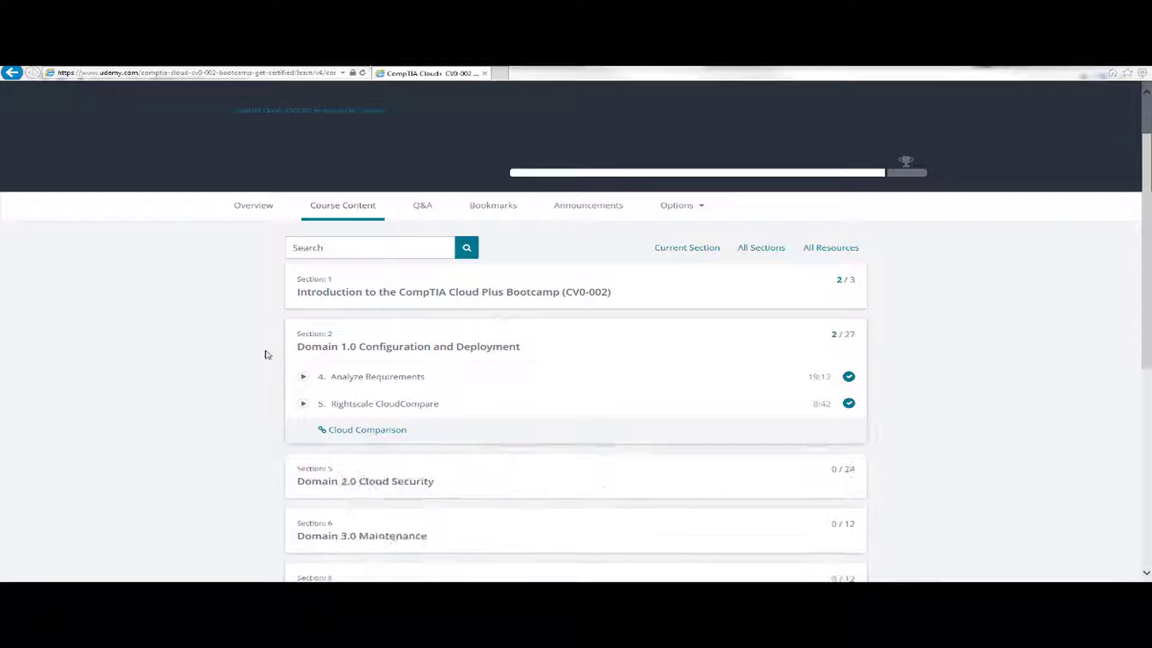
scroll(down, 3)
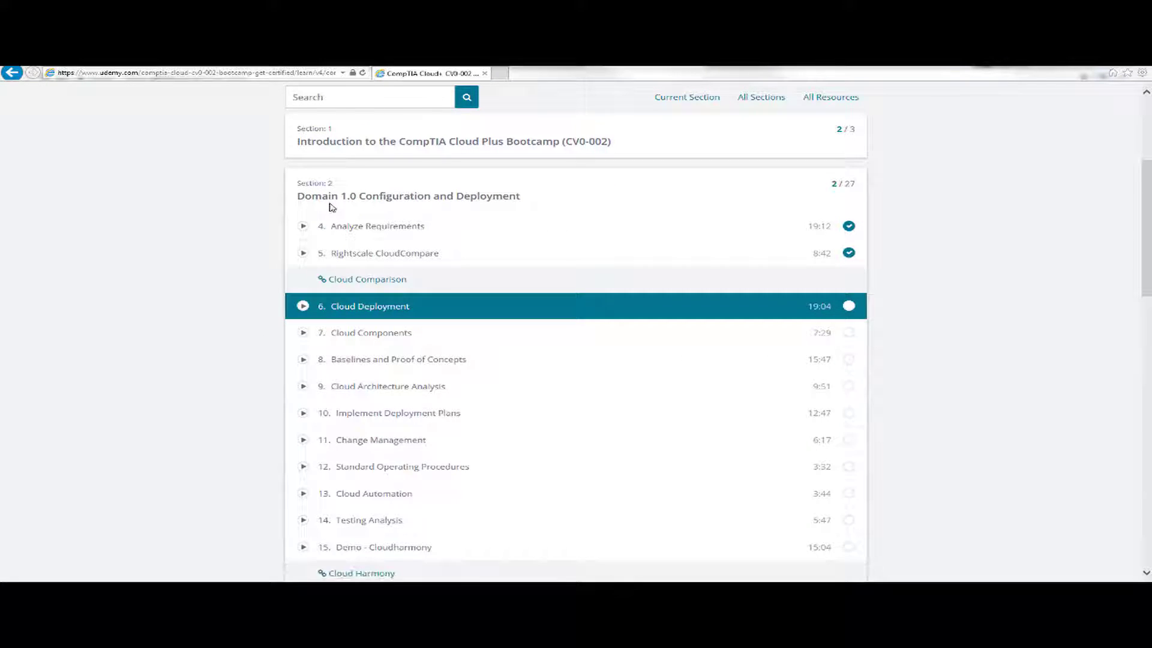